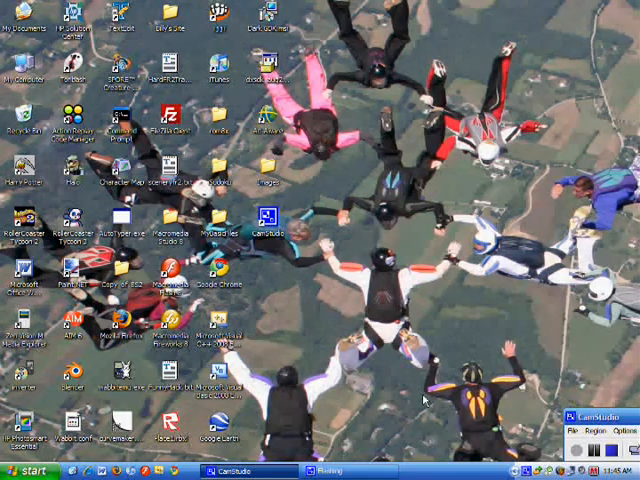
{"action": "mouse_move", "coordinate": [385, 300]}
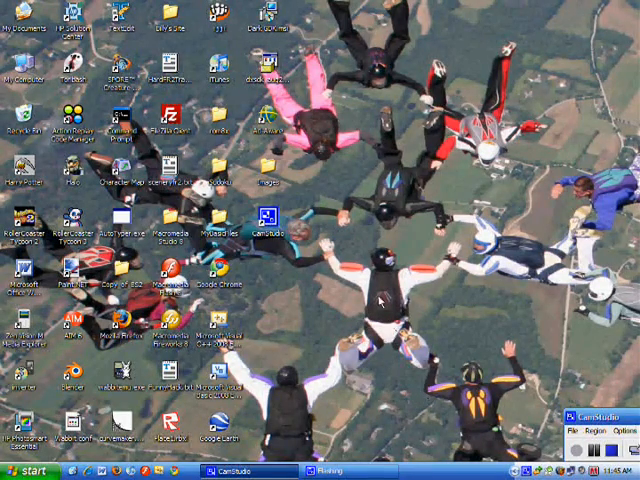
{"action": "mouse_move", "coordinate": [385, 300]}
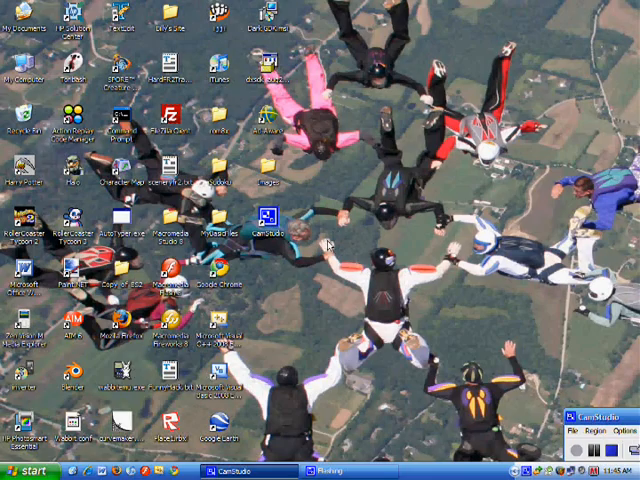
{"action": "mouse_move", "coordinate": [320, 337]}
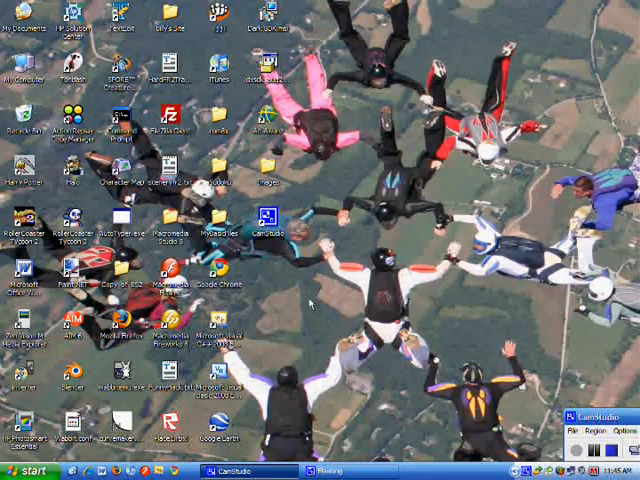
{"action": "mouse_move", "coordinate": [307, 305]}
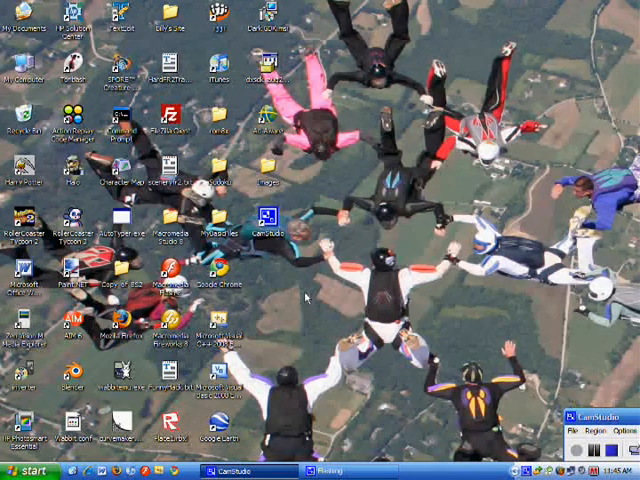
{"action": "mouse_move", "coordinate": [318, 365]}
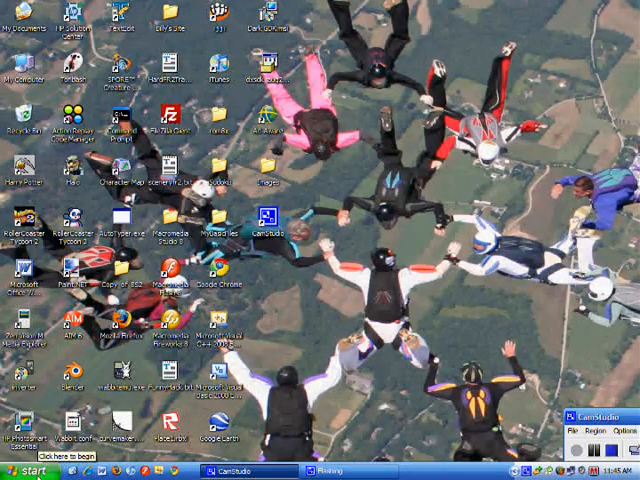
Step: Open Control Panel from the Windows XP Start menu
{"action": "left_click", "coordinate": [28, 471]}
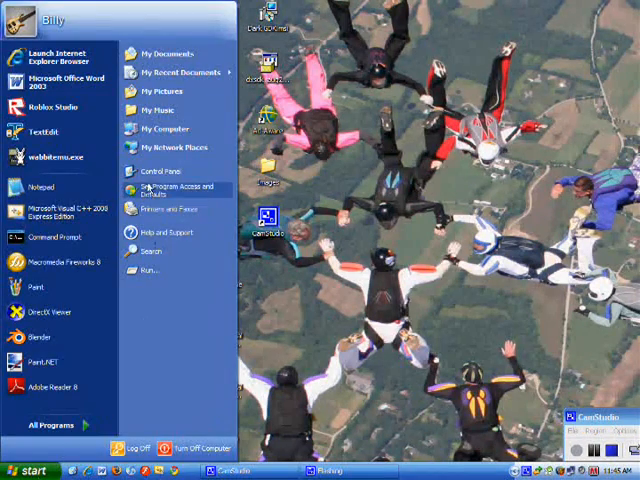
{"action": "left_click", "coordinate": [154, 173]}
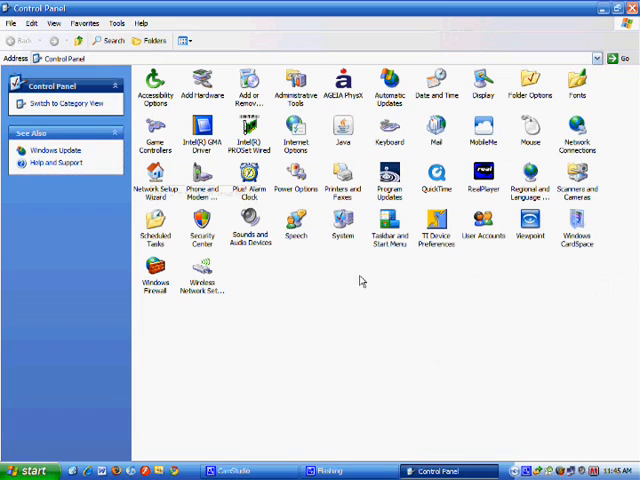
Step: In Sounds and Audio Devices, set Logitech USB Headset as the default voice device and confirm
{"action": "double_click", "coordinate": [251, 232]}
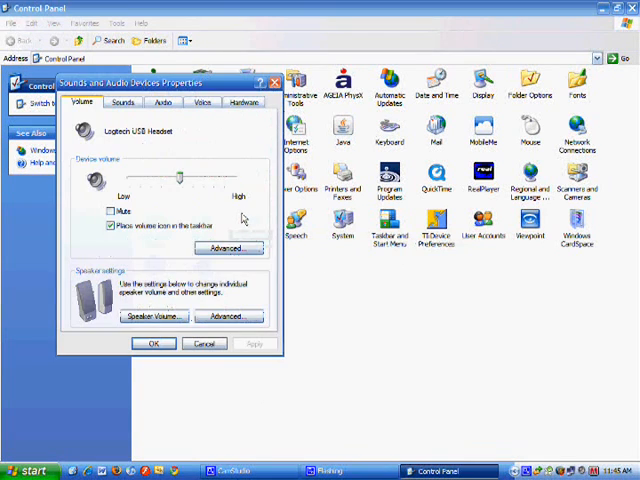
{"action": "left_click", "coordinate": [203, 101]}
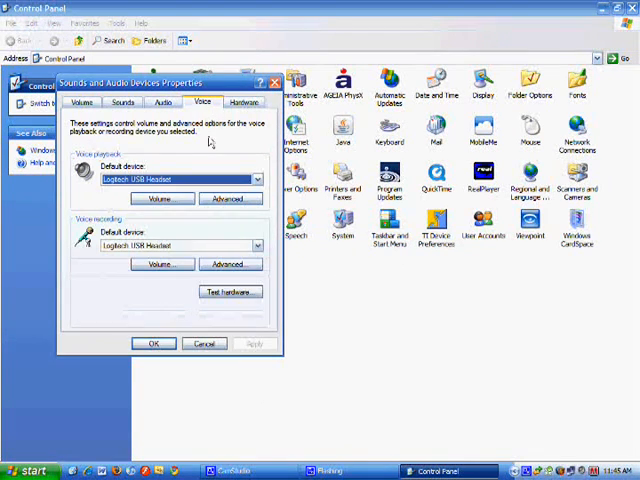
{"action": "left_click", "coordinate": [256, 179]}
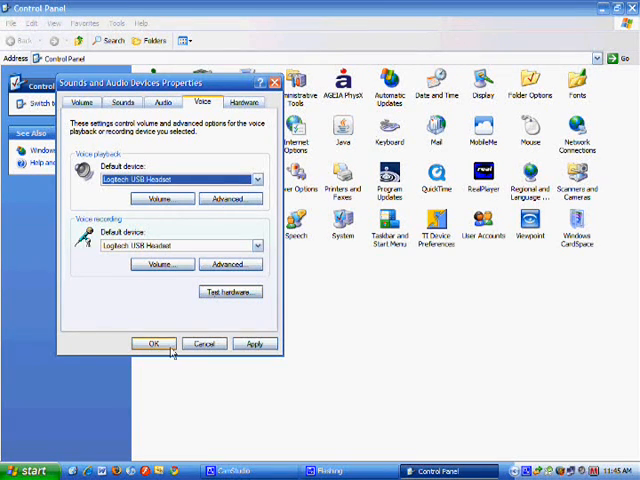
{"action": "left_click", "coordinate": [153, 343]}
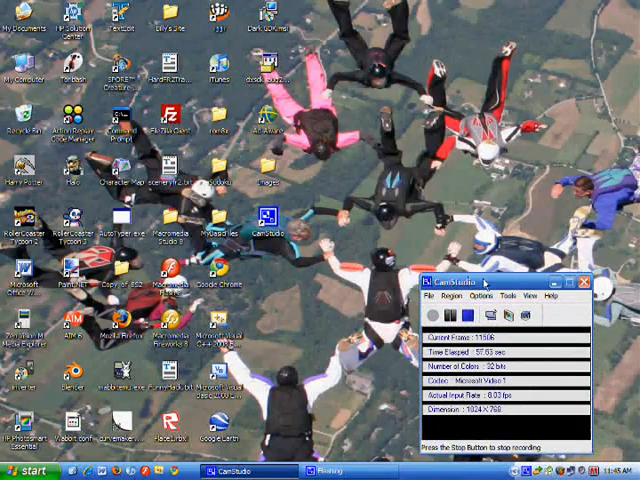
Step: Open CamStudio's Options > Audio Options > Audio Options for Microphone dialog
{"action": "left_click", "coordinate": [482, 296]}
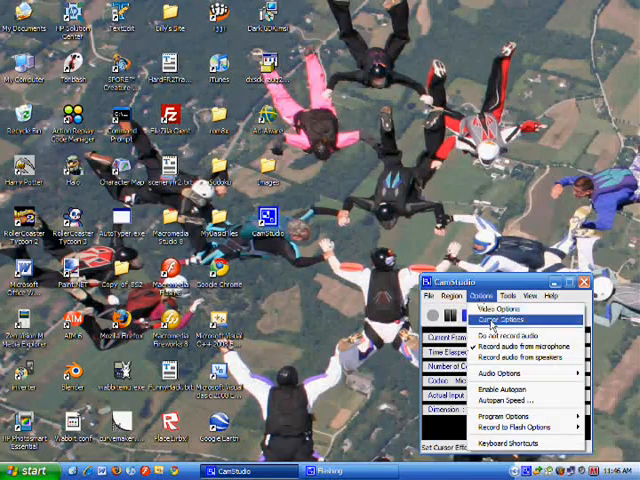
{"action": "left_click", "coordinate": [501, 372]}
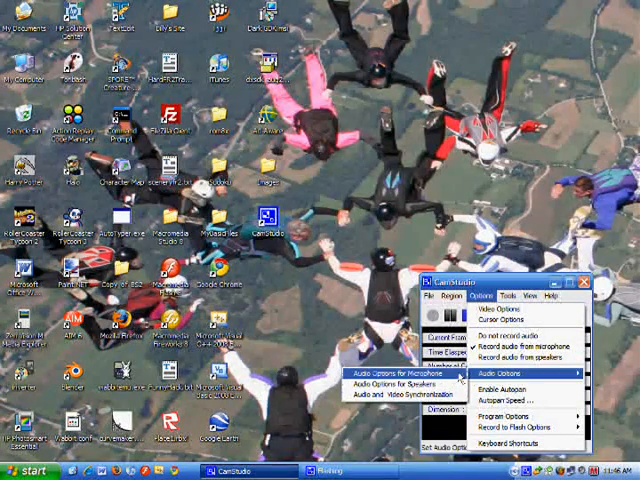
{"action": "left_click", "coordinate": [385, 373]}
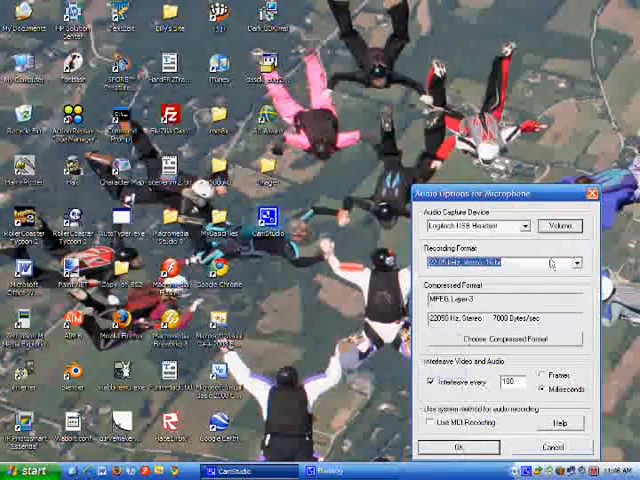